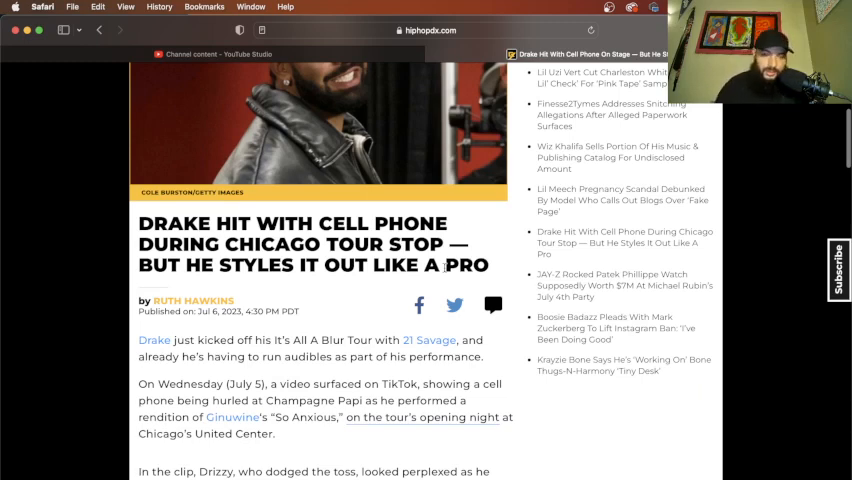
Step: Read down the HipHopDX Drake article to the embedded TikTok clip of the thrown phone
scroll("down", 3)
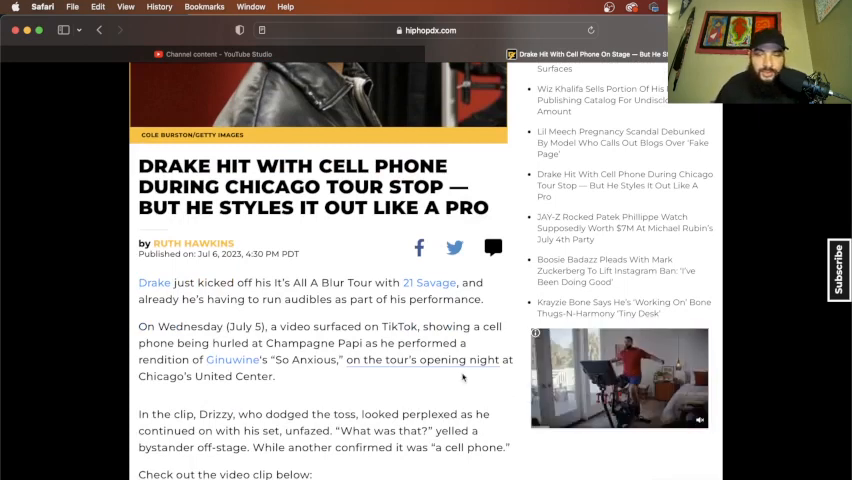
scroll("down", 3)
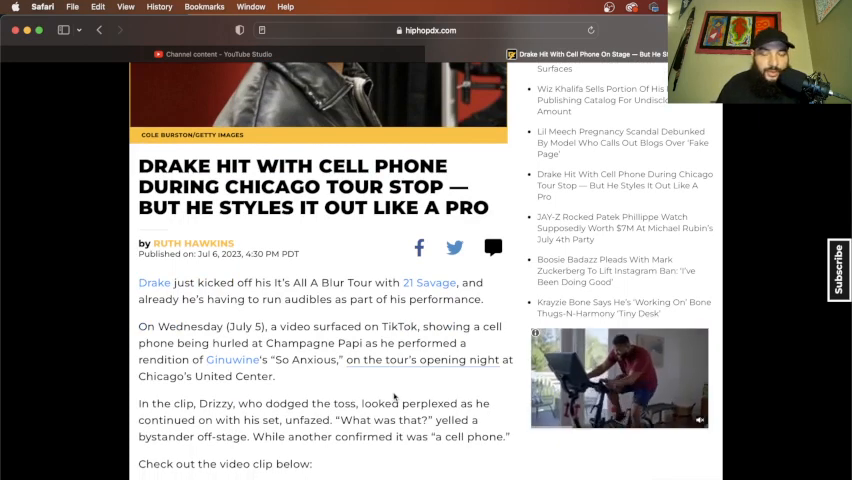
scroll("down", 3)
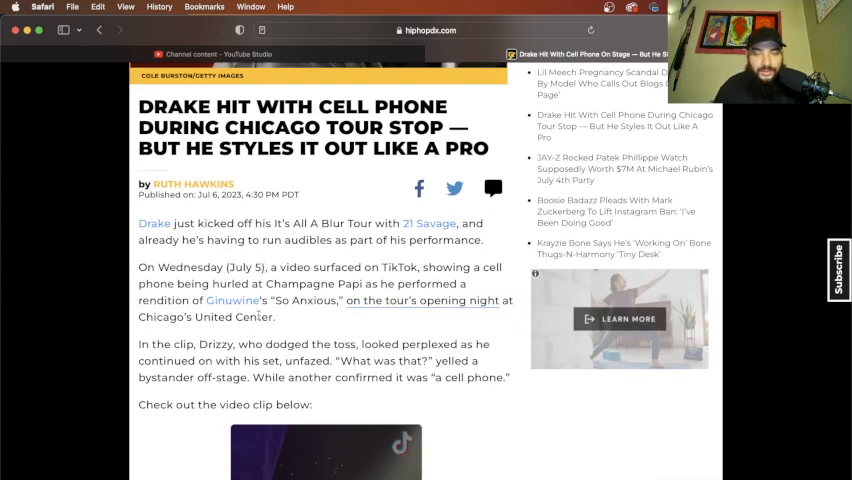
scroll("down", 3)
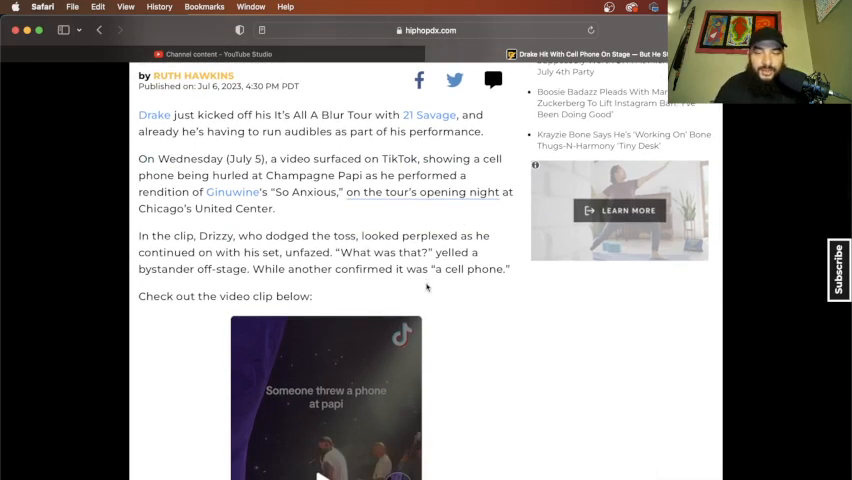
scroll("down", 3)
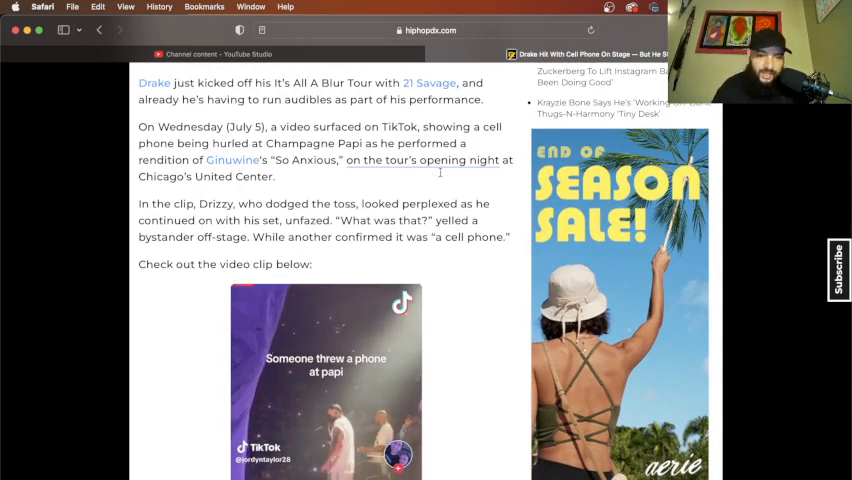
Step: Play the embedded TikTok clip of the phone hitting Drake through to the related videos
scroll("down", 3)
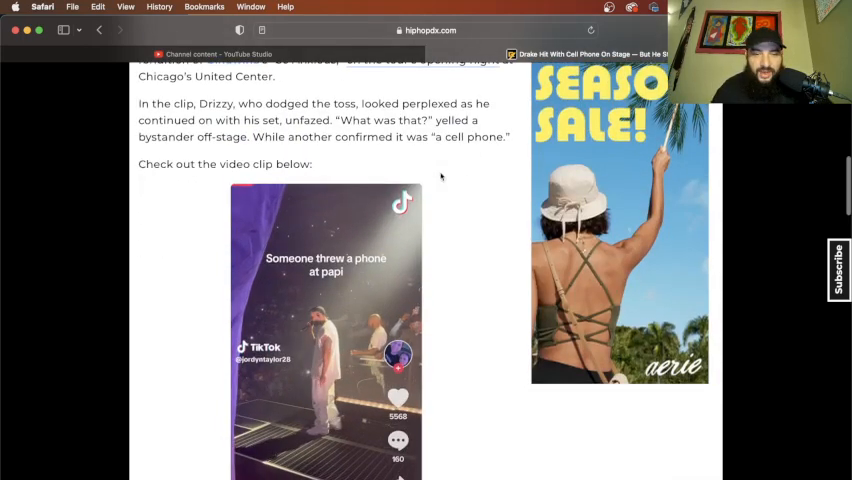
scroll("down", 3)
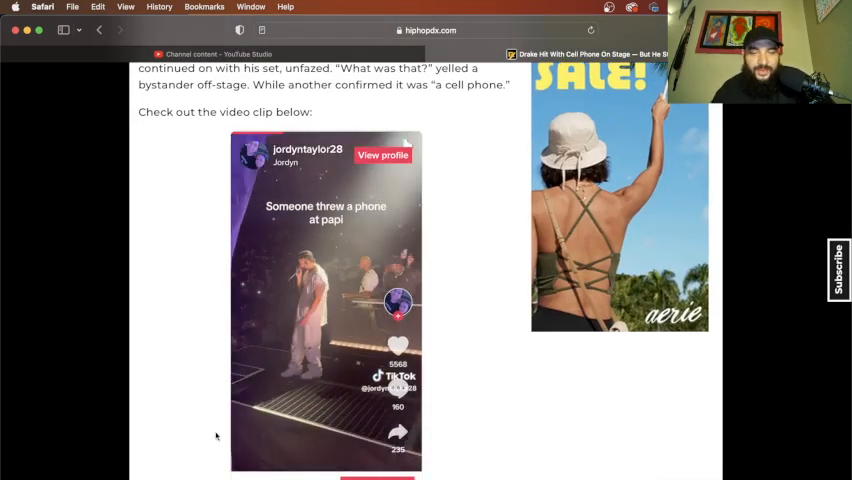
left_click(326, 300)
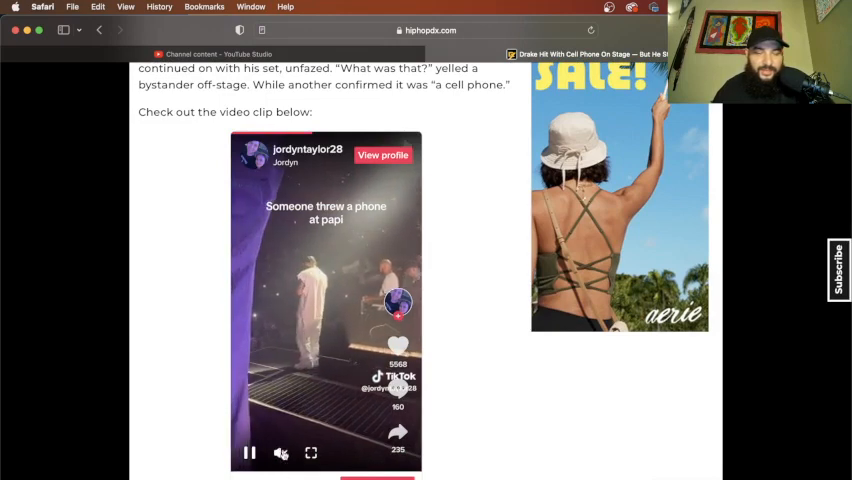
left_click(280, 452)
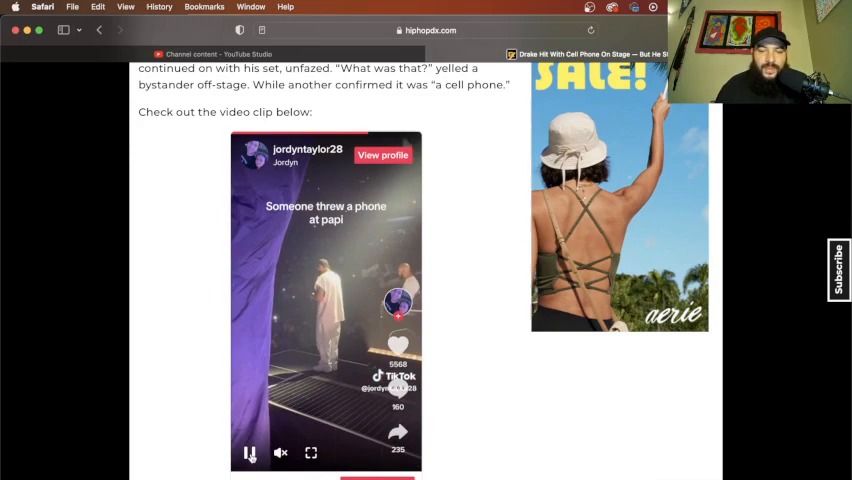
scroll("down", 3)
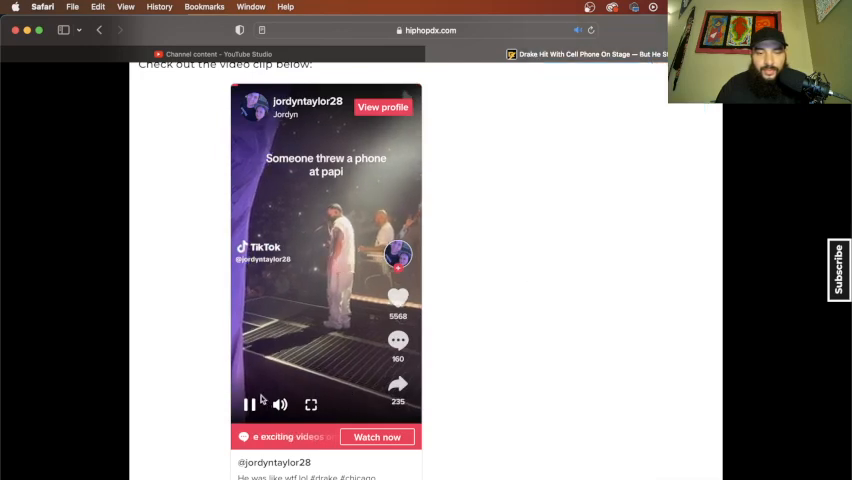
left_click(248, 404)
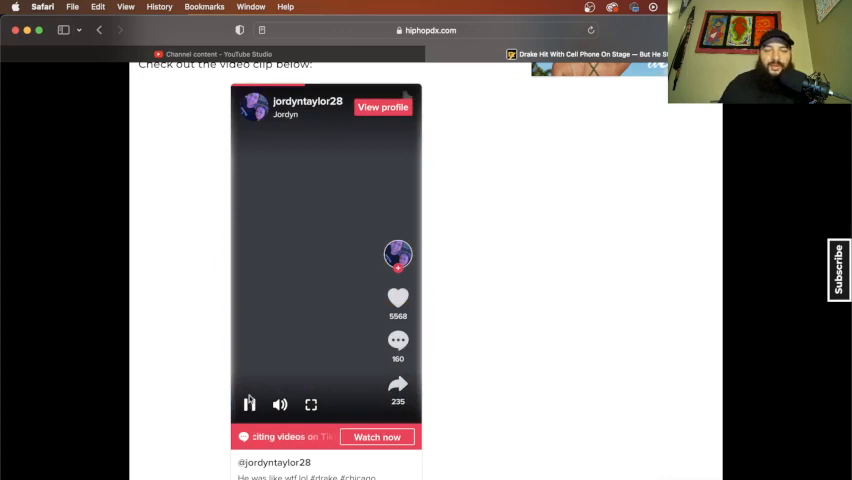
scroll("down", 3)
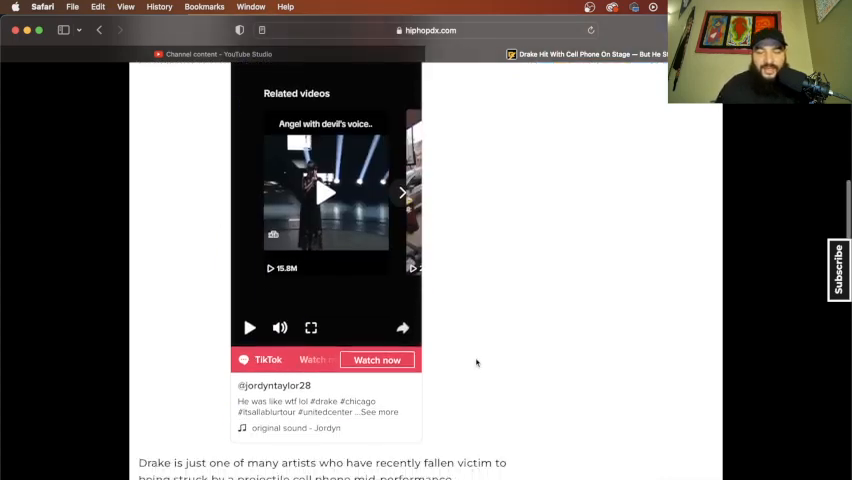
scroll("down", 3)
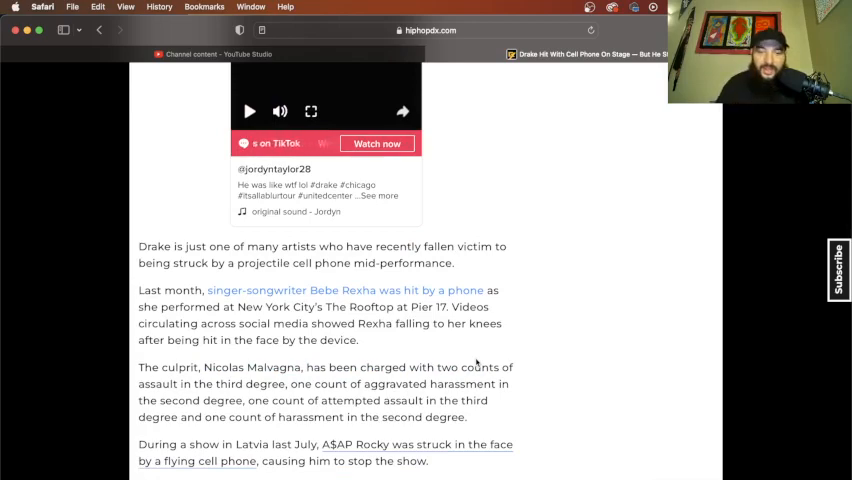
scroll("down", 3)
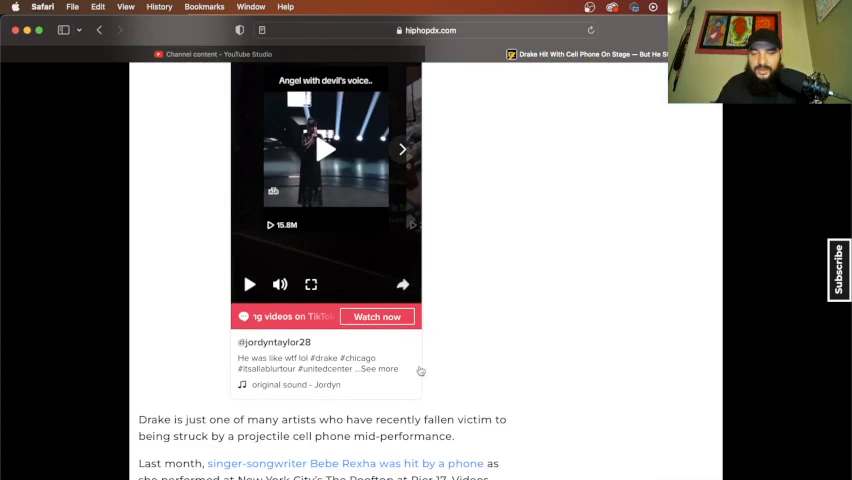
scroll("down", 3)
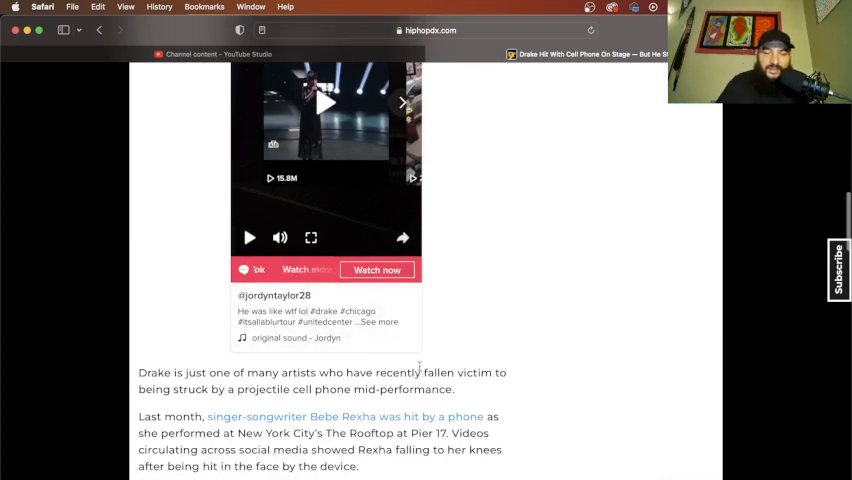
scroll("down", 3)
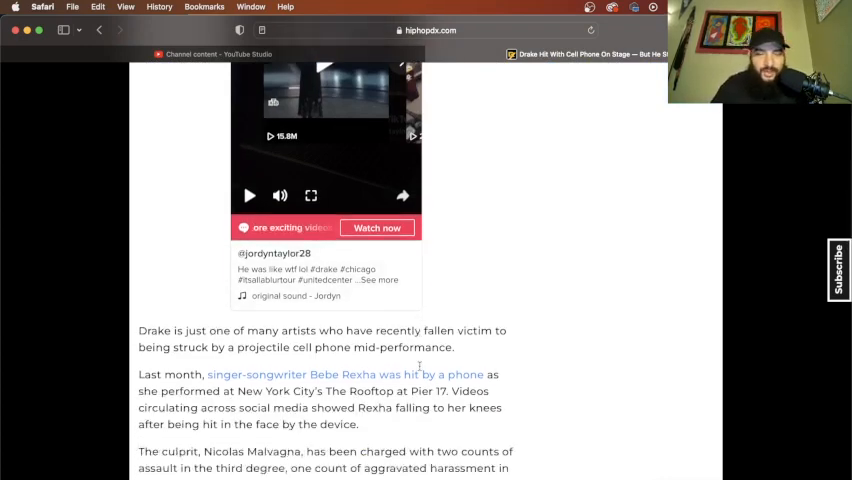
scroll("down", 3)
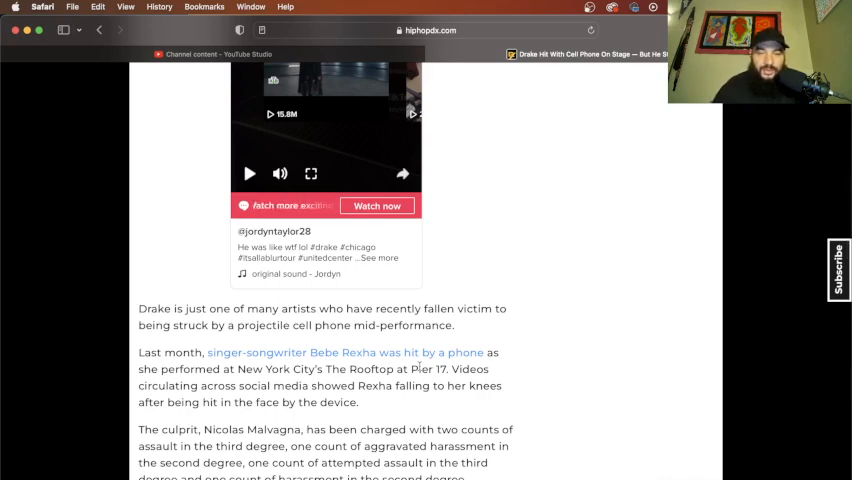
scroll("down", 3)
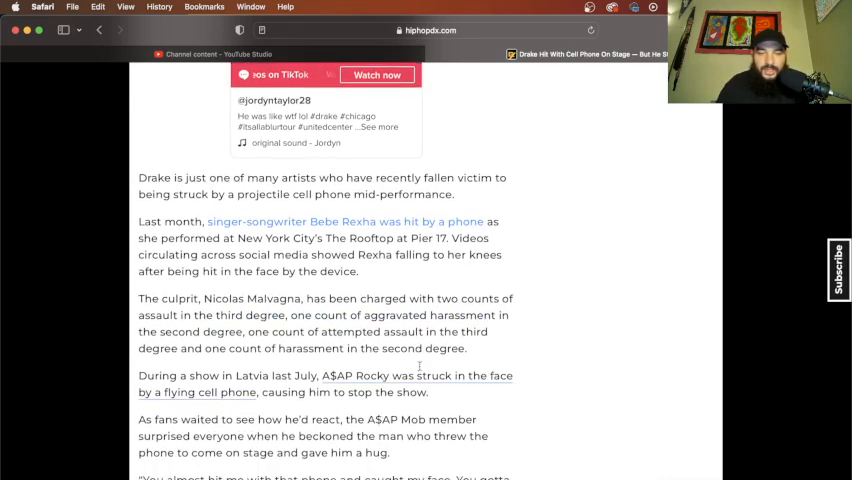
scroll("down", 3)
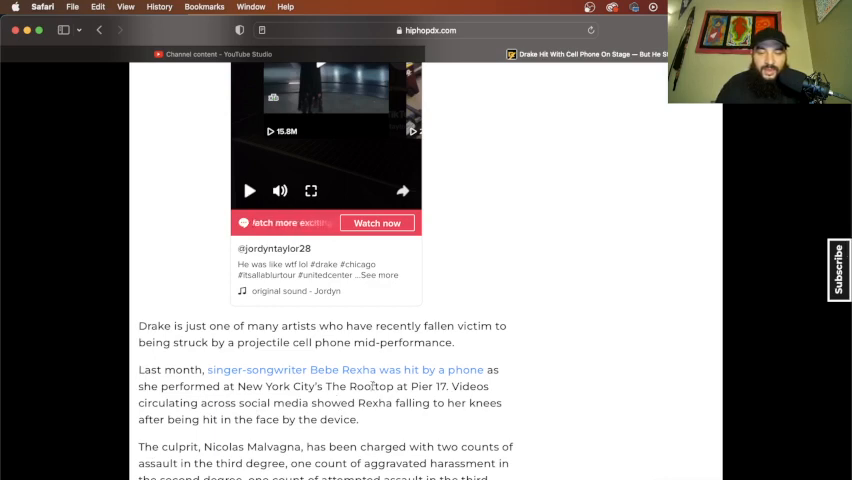
scroll("down", 3)
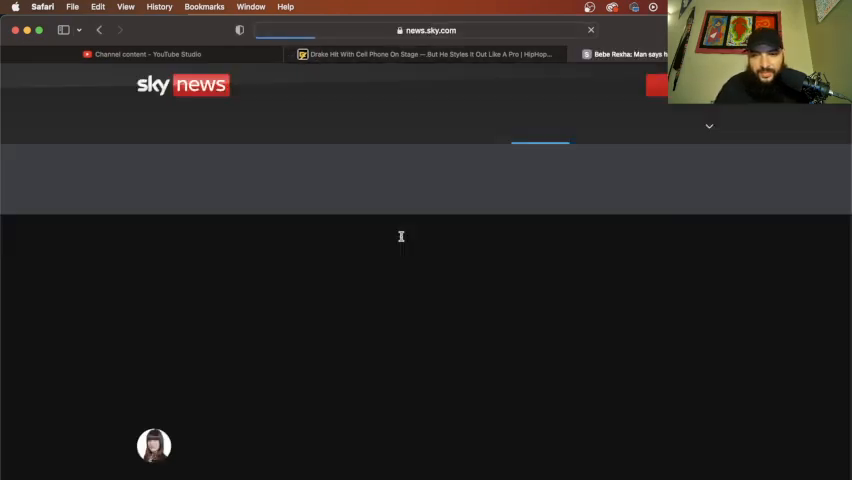
scroll("down", 3)
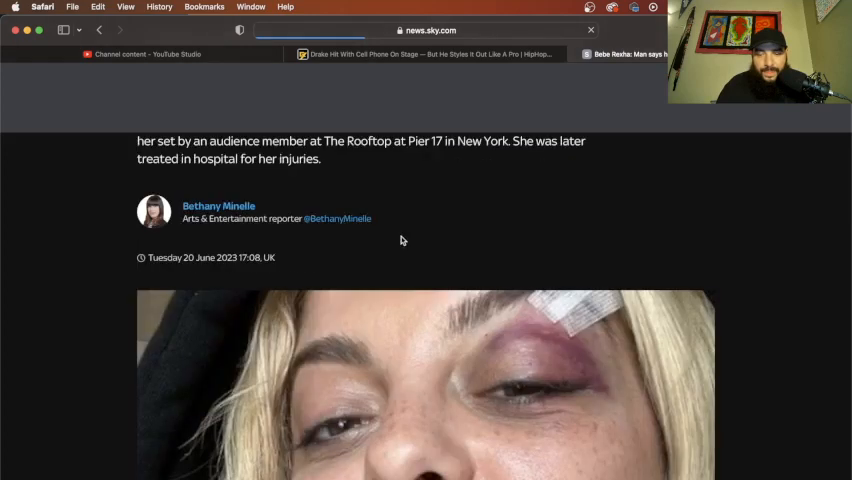
scroll("down", 3)
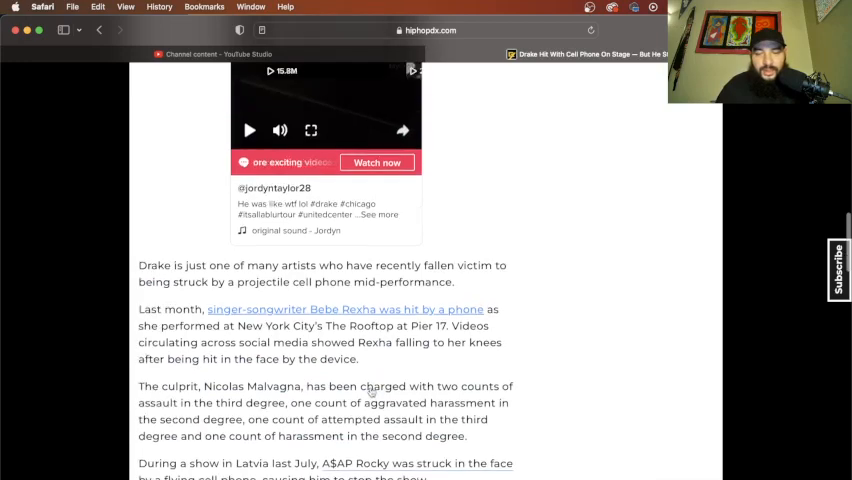
scroll("down", 3)
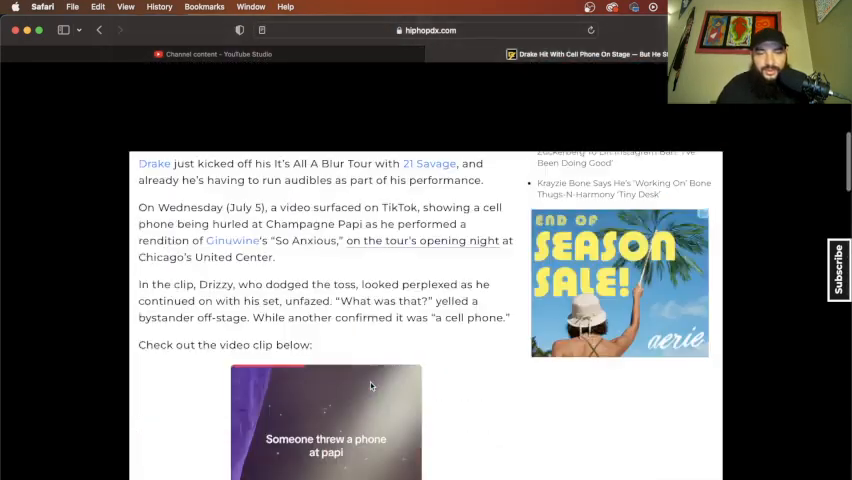
scroll("up", 3)
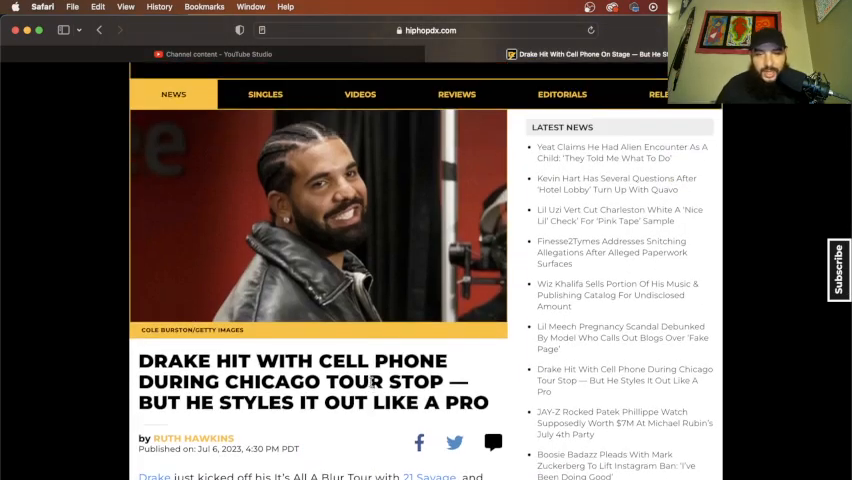
scroll("down", 3)
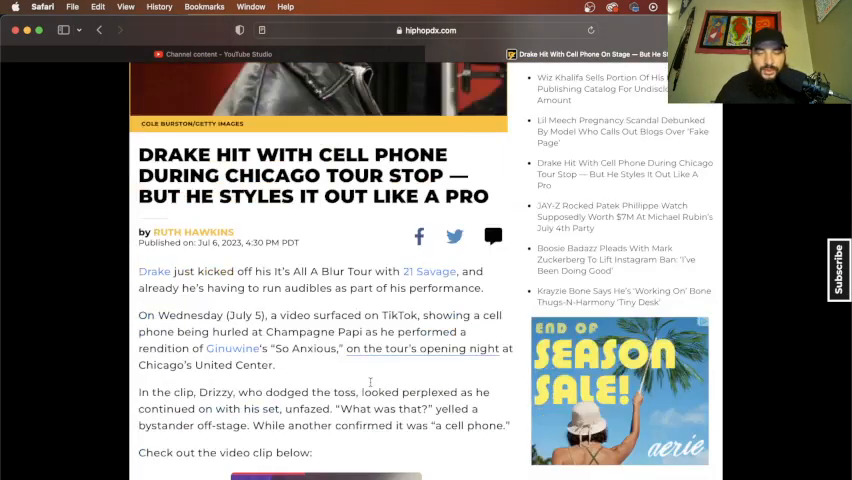
scroll("down", 3)
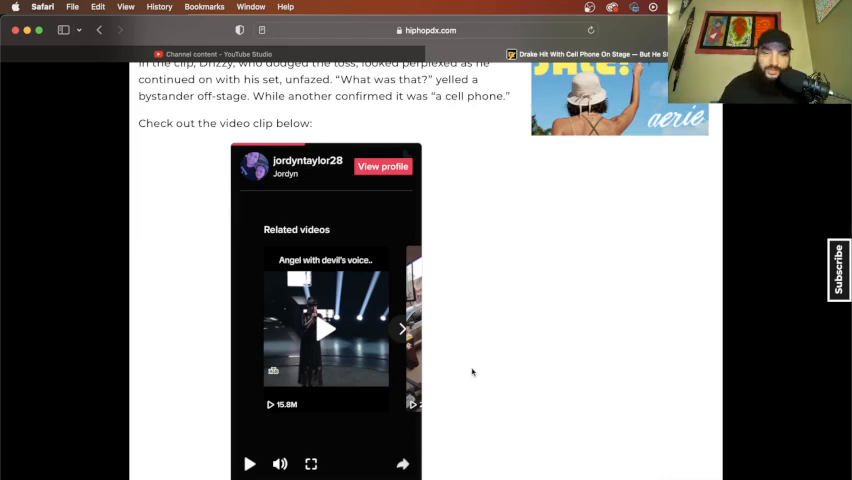
scroll("down", 3)
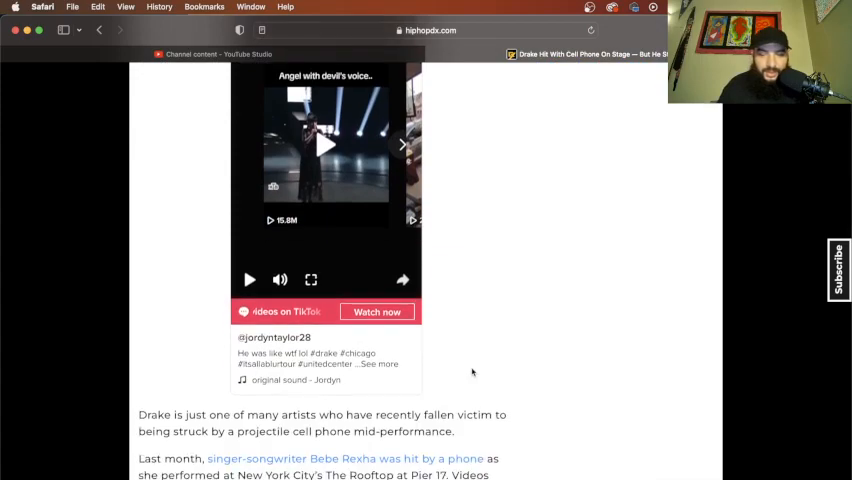